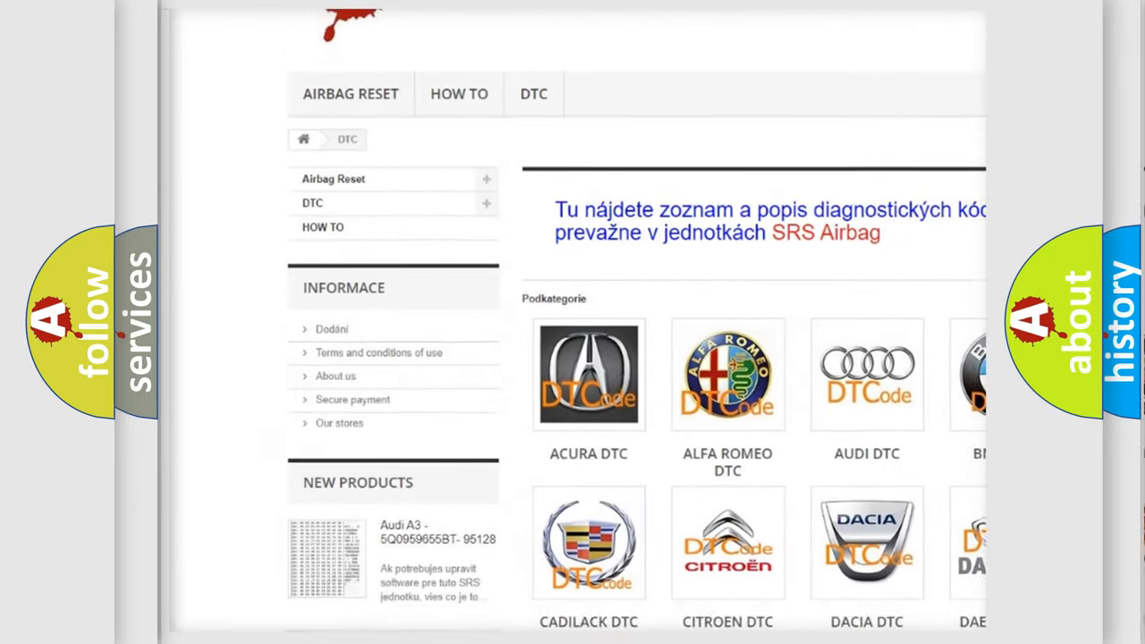
scroll(down, 3)
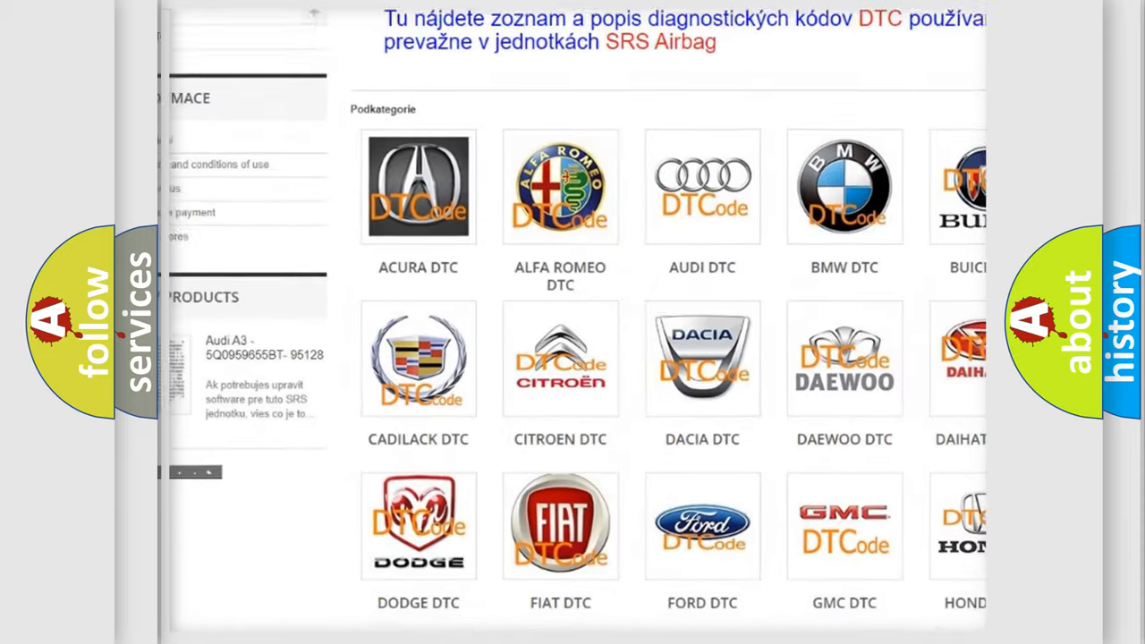
scroll(down, 3)
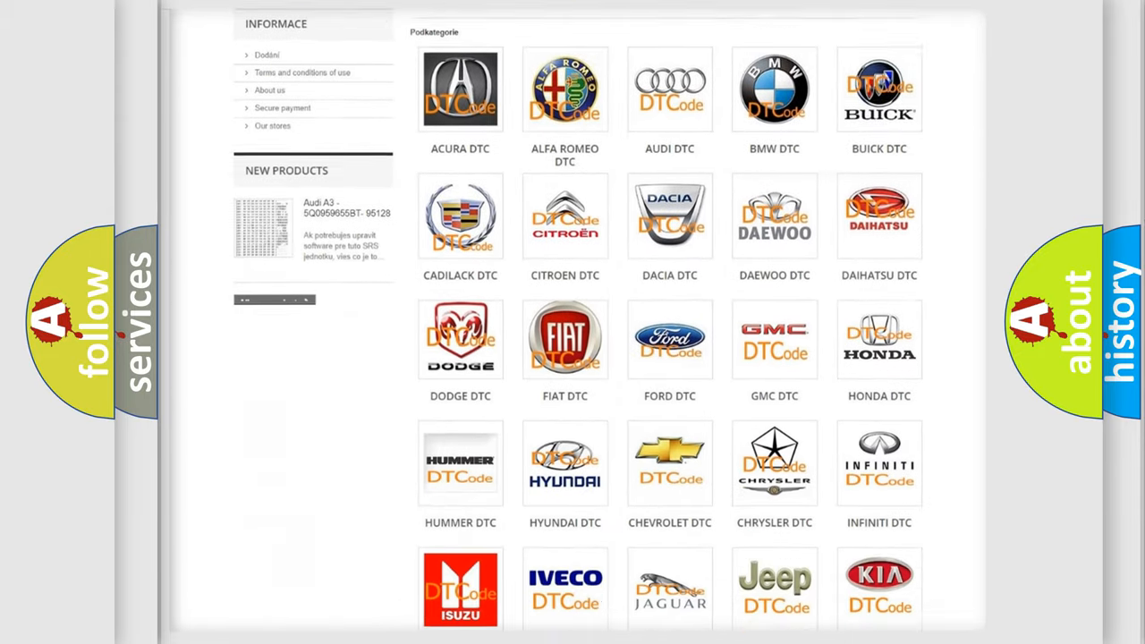
scroll(down, 3)
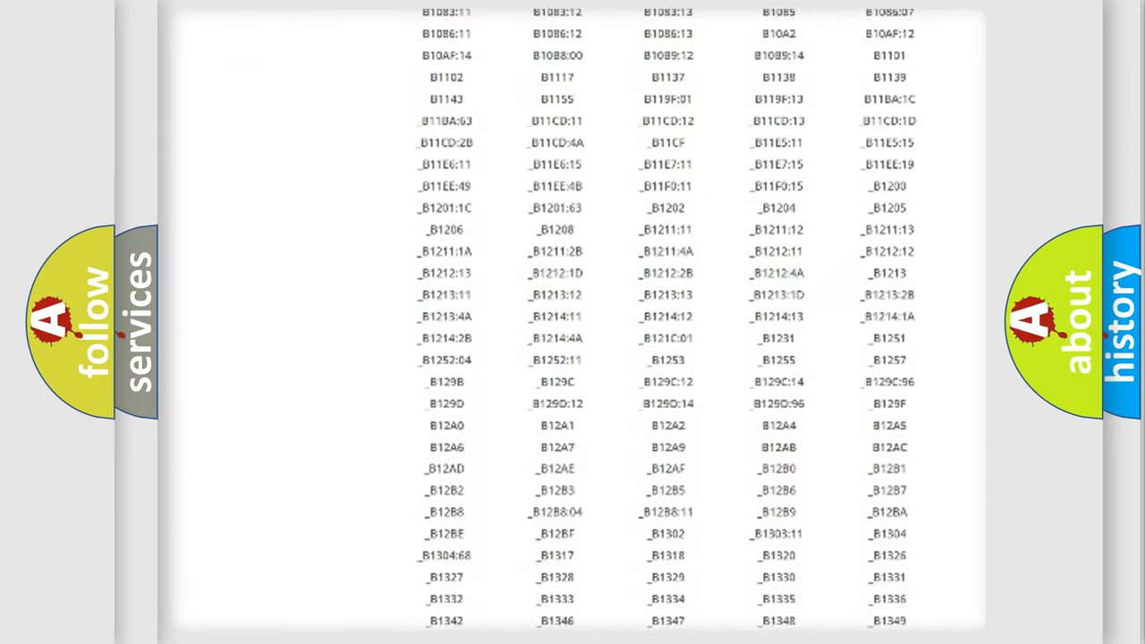
scroll(down, 3)
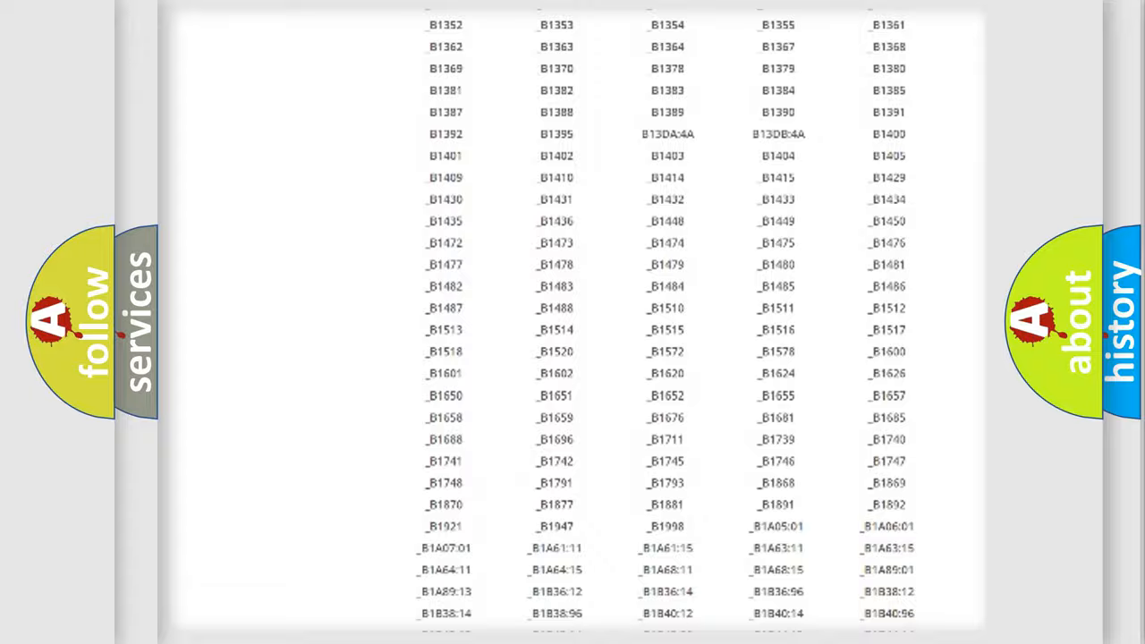